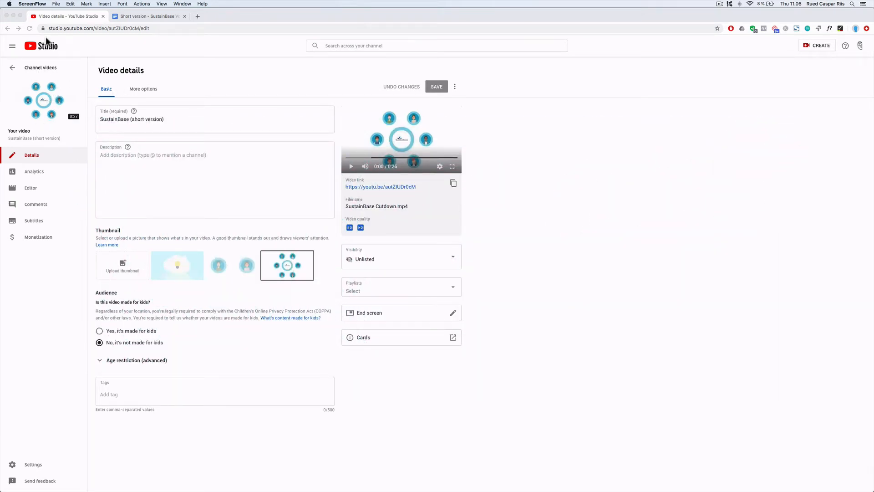
Review the voiceover script, then start adding English (United States) subtitles from the video's subtitles page
{"action": "left_click", "coordinate": [147, 16]}
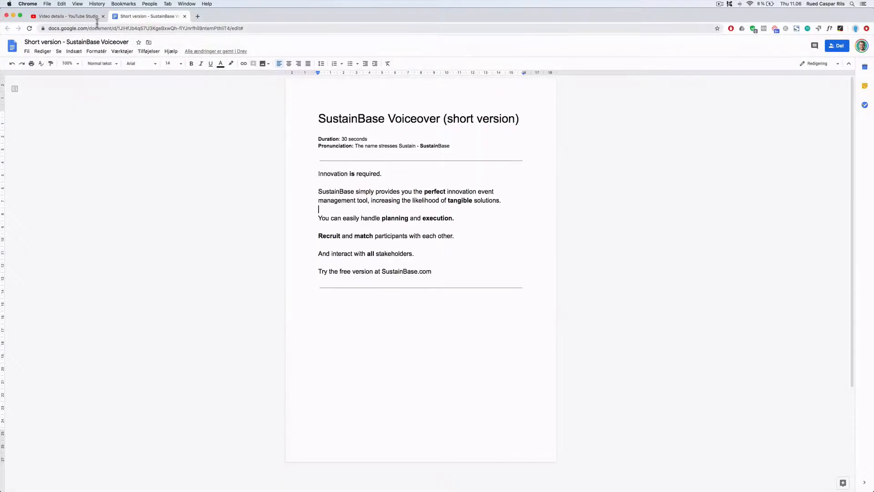
{"action": "left_click", "coordinate": [67, 15]}
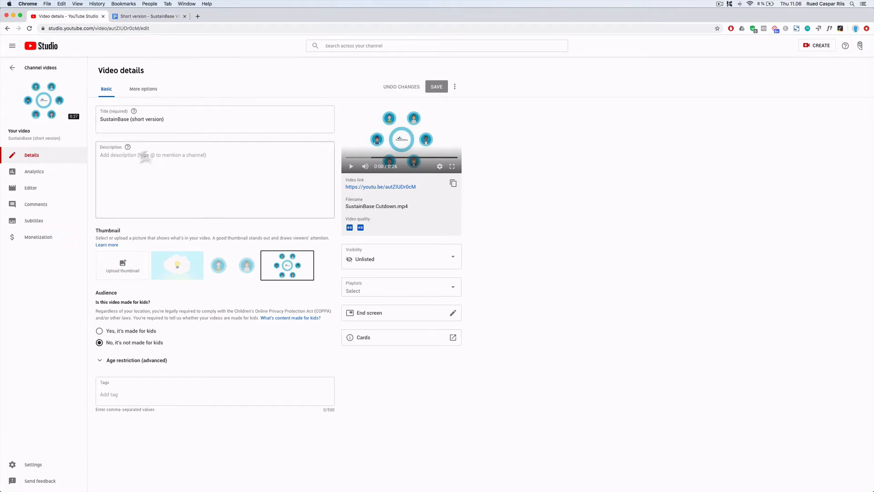
{"action": "left_click", "coordinate": [34, 220]}
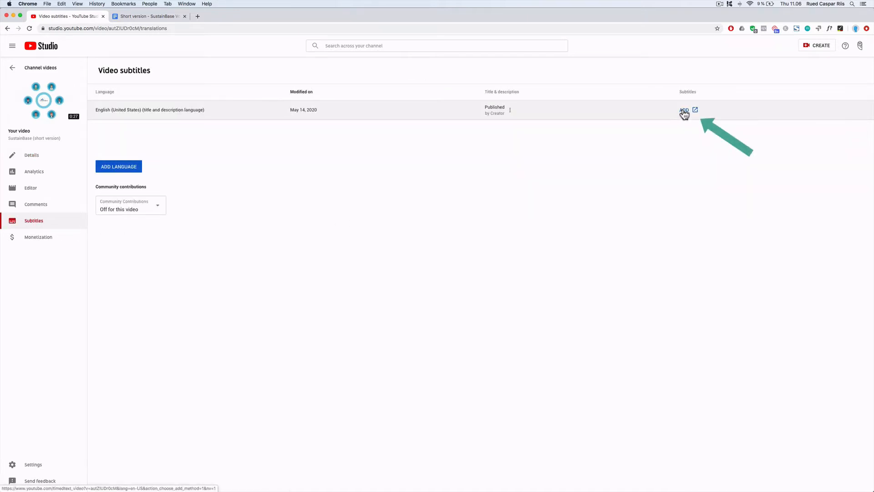
{"action": "left_click", "coordinate": [684, 110]}
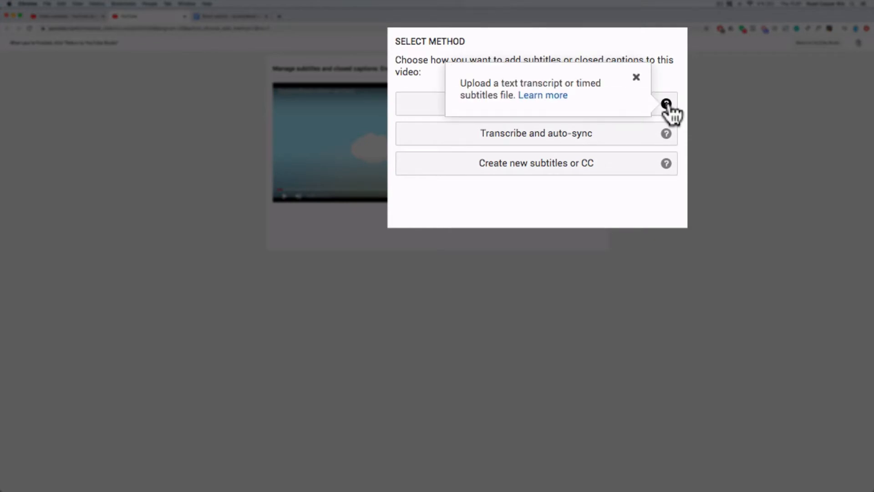
{"action": "mouse_move", "coordinate": [666, 133]}
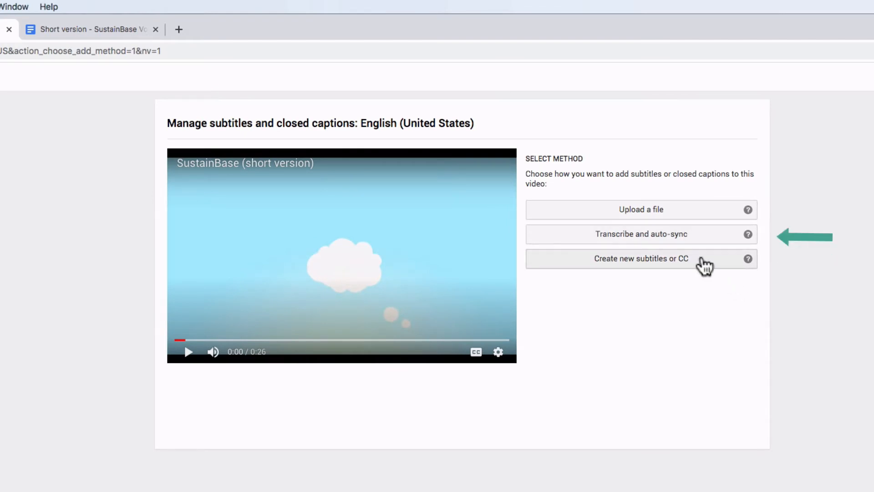
{"action": "mouse_move", "coordinate": [700, 236]}
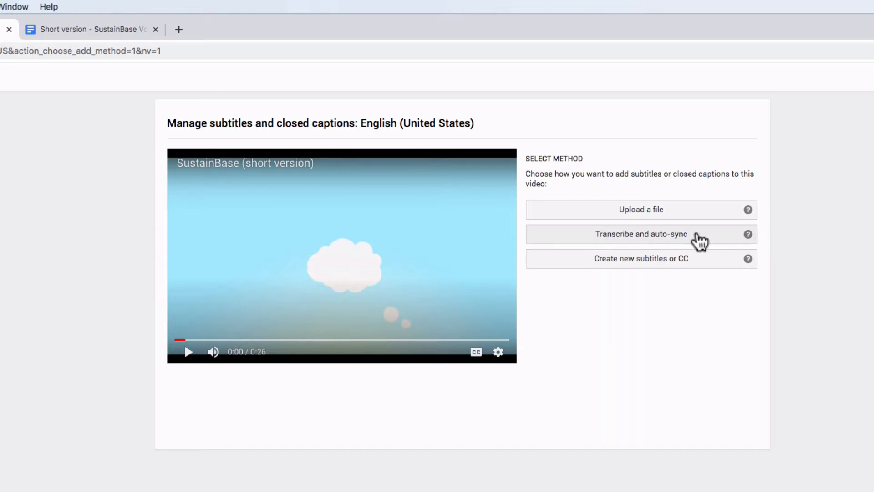
Choose Transcribe and auto-sync, paste the copied voiceover script as the transcript, and request Set timings
{"action": "left_click", "coordinate": [641, 234]}
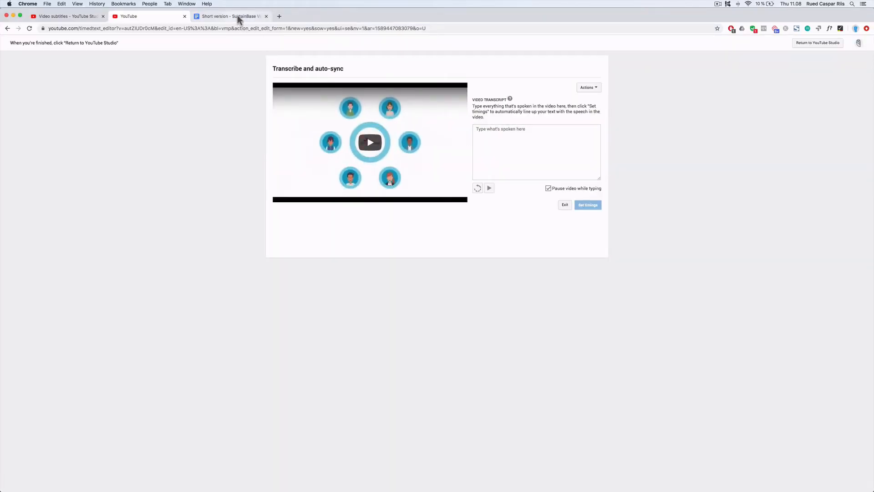
{"action": "left_click", "coordinate": [230, 16]}
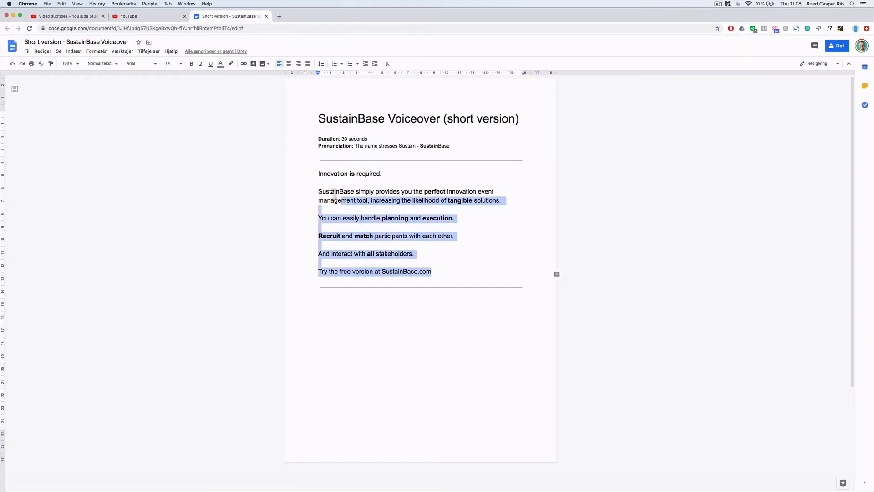
{"action": "key", "text": "cmd+c"}
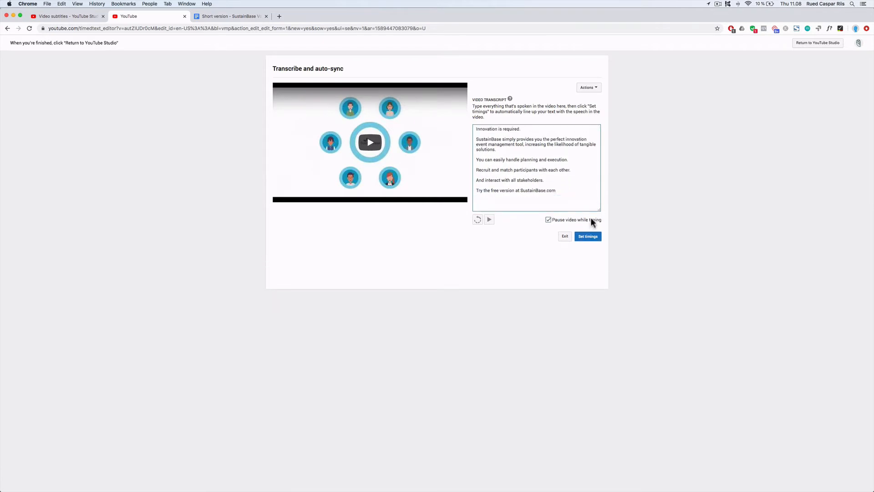
{"action": "left_click", "coordinate": [587, 235]}
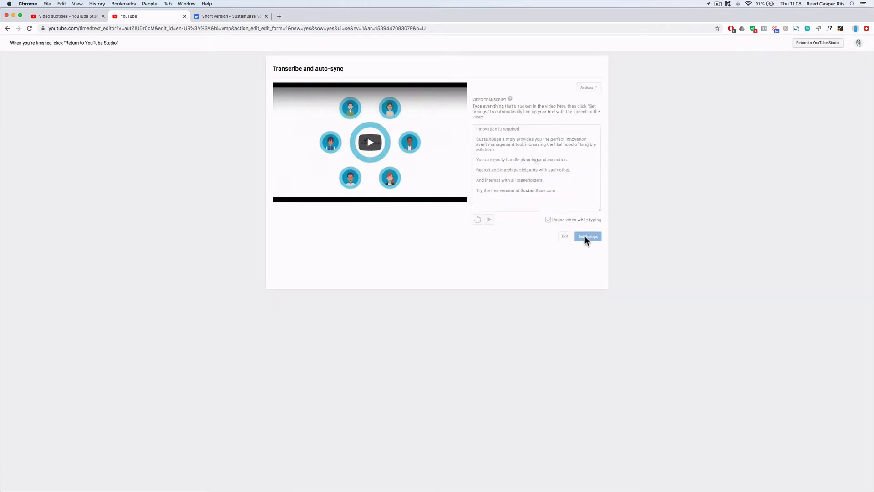
{"action": "left_click", "coordinate": [586, 236]}
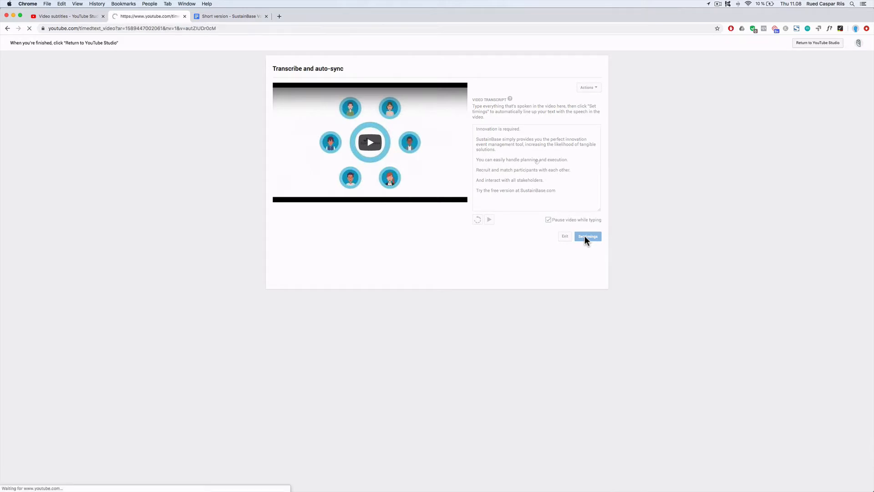
{"action": "left_click", "coordinate": [586, 235]}
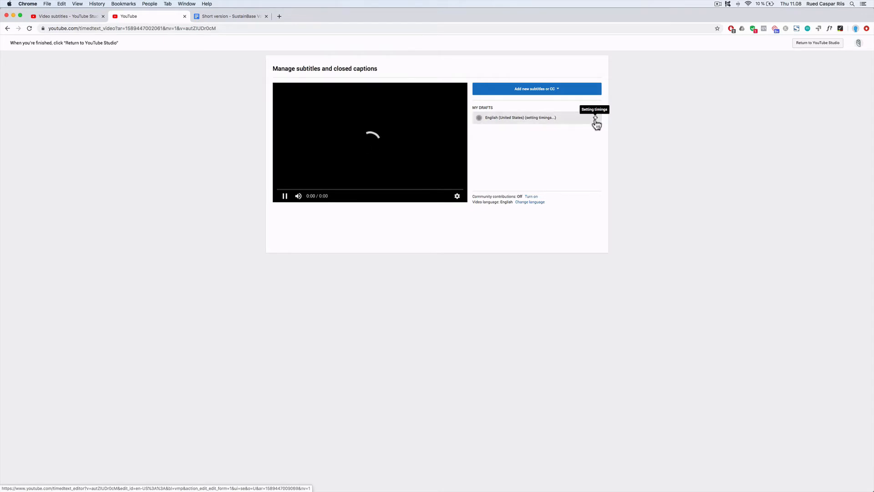
Review the auto-timed draft, move 'increasing' from the second caption to the start of the third, and save
{"action": "left_click", "coordinate": [521, 117]}
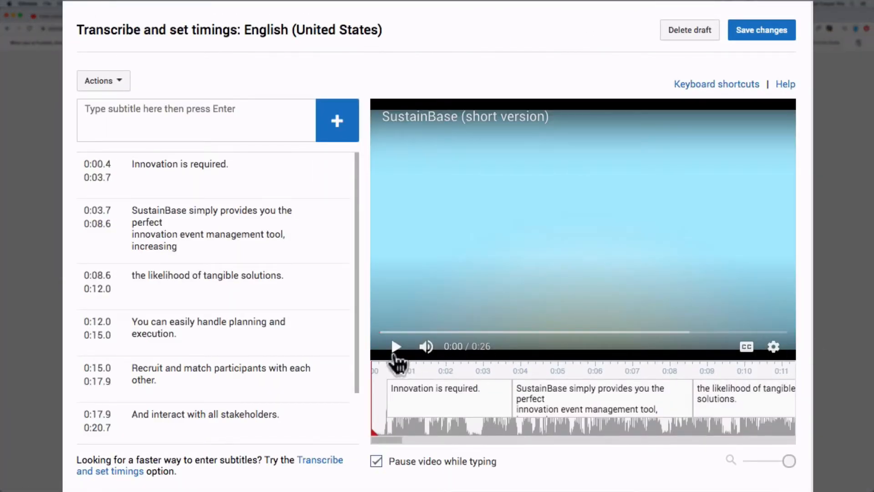
{"action": "left_click", "coordinate": [395, 346]}
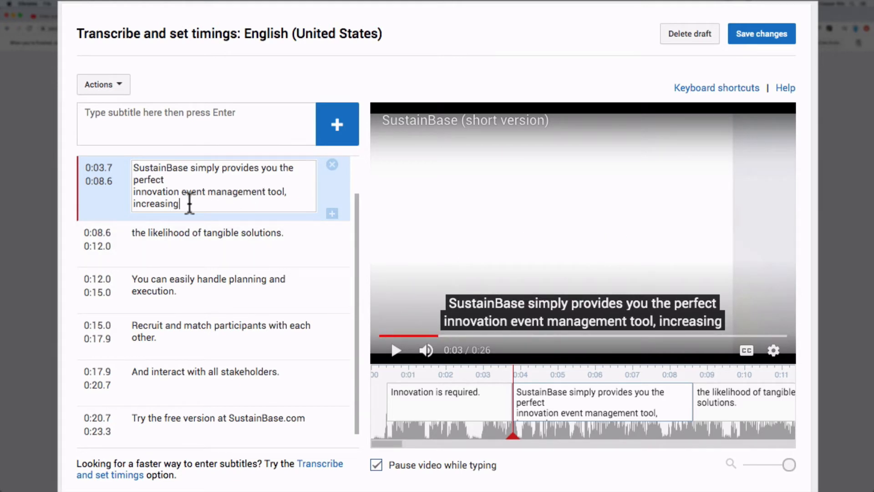
{"action": "key", "text": "cmd+x"}
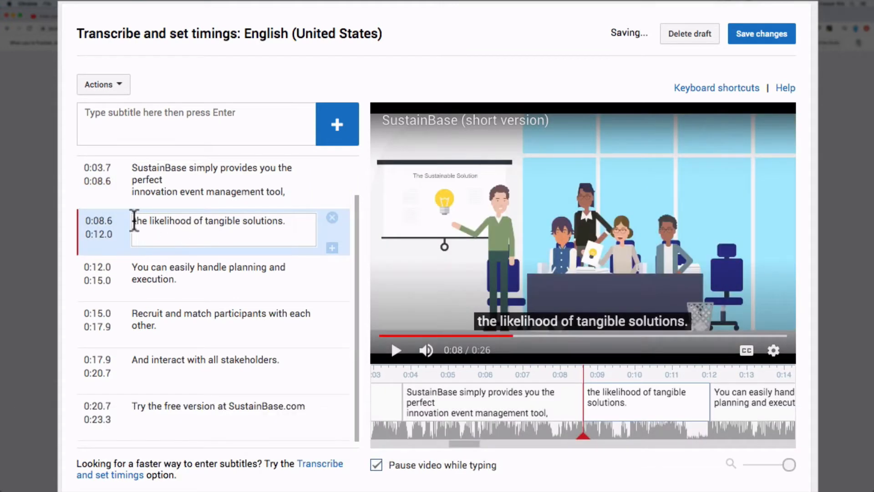
{"action": "type", "text": "increasing"}
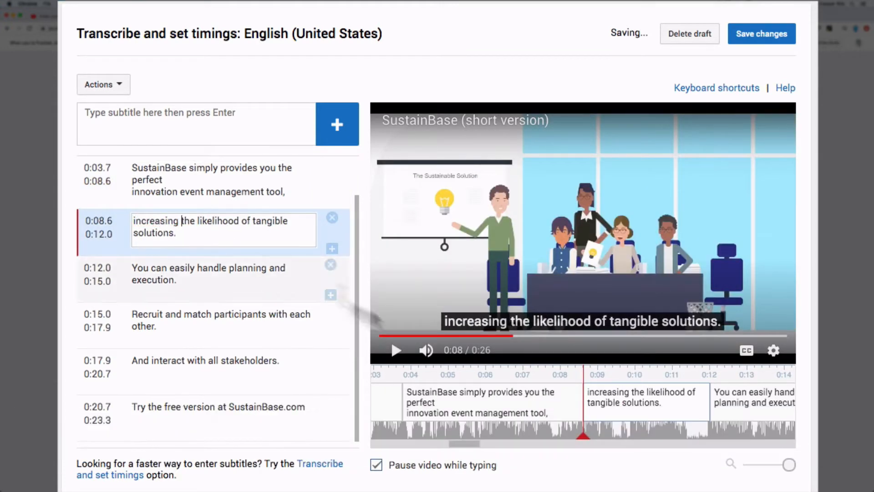
{"action": "left_click", "coordinate": [760, 34]}
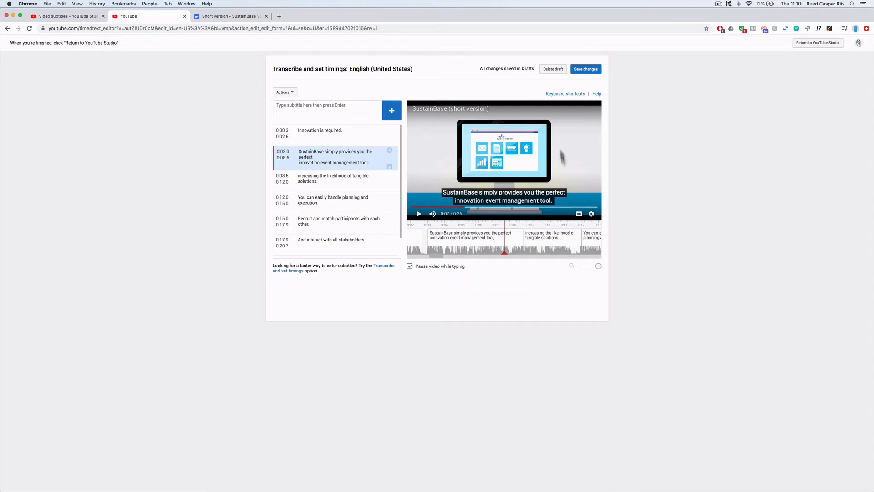
Delete the English subtitle draft with confirmation and return to the video's subtitles list
{"action": "left_click", "coordinate": [552, 69]}
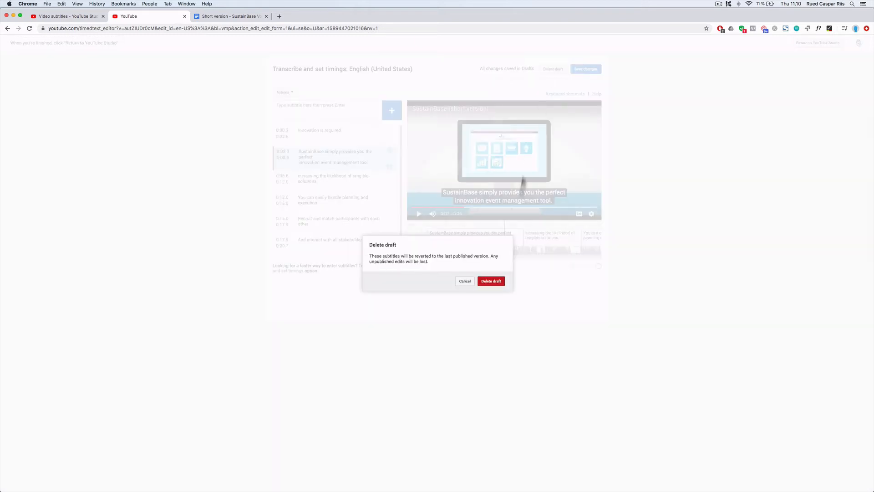
{"action": "left_click", "coordinate": [491, 280]}
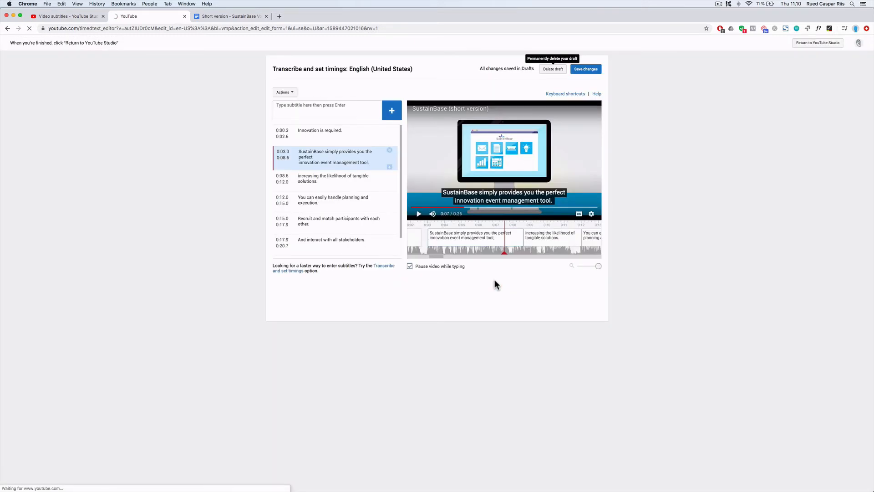
{"action": "left_click", "coordinate": [553, 69]}
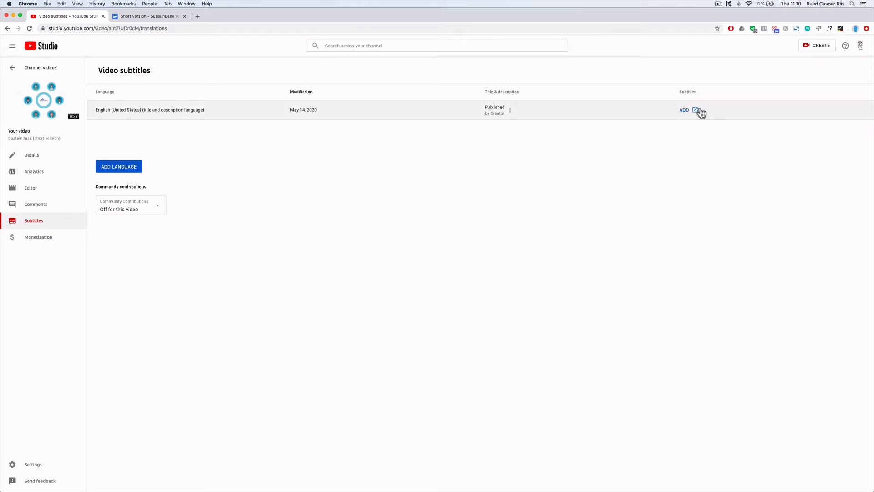
{"action": "mouse_move", "coordinate": [663, 138]}
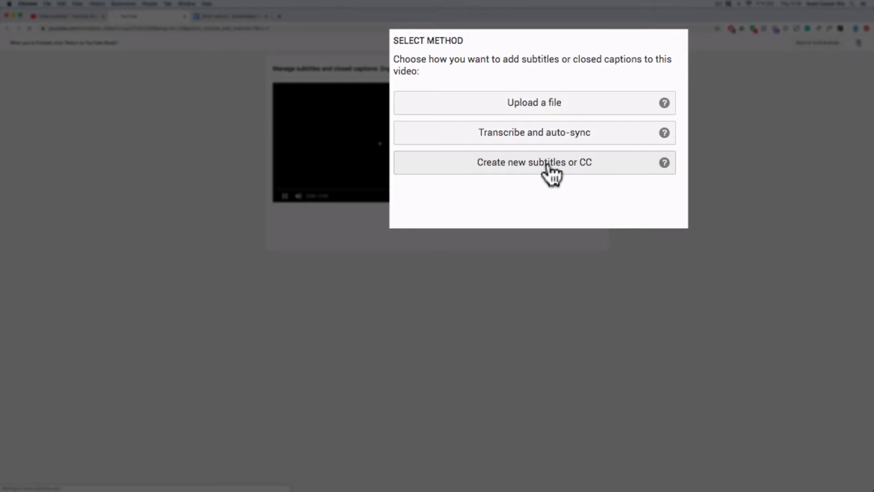
Start new subtitles from scratch, delete every empty auto-timed cue, and close the auto-generated timing banner
{"action": "left_click", "coordinate": [534, 162]}
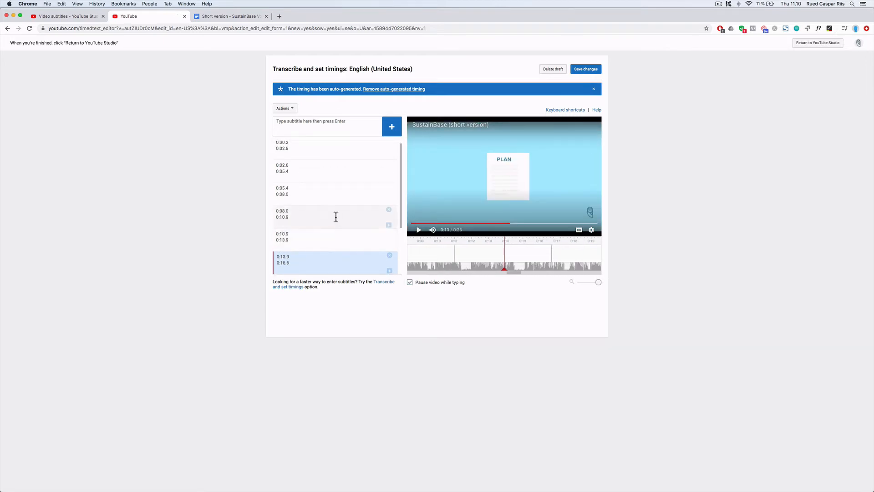
{"action": "left_click", "coordinate": [334, 191]}
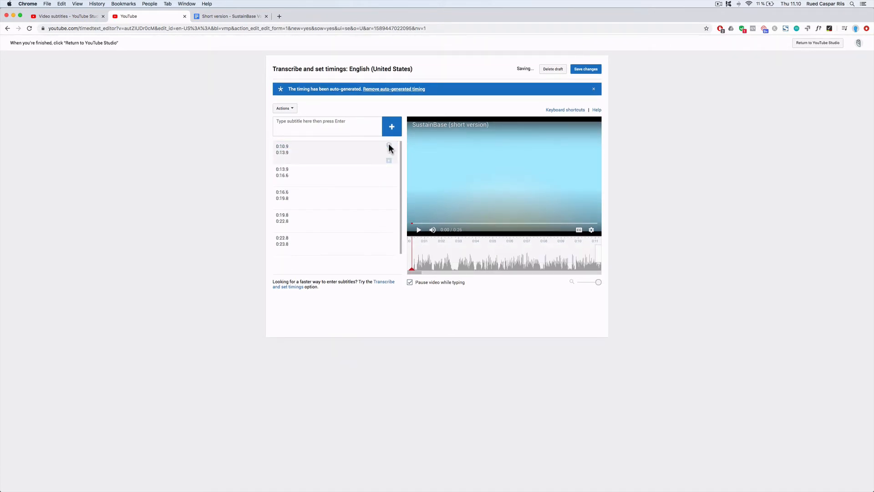
{"action": "left_click", "coordinate": [390, 147]}
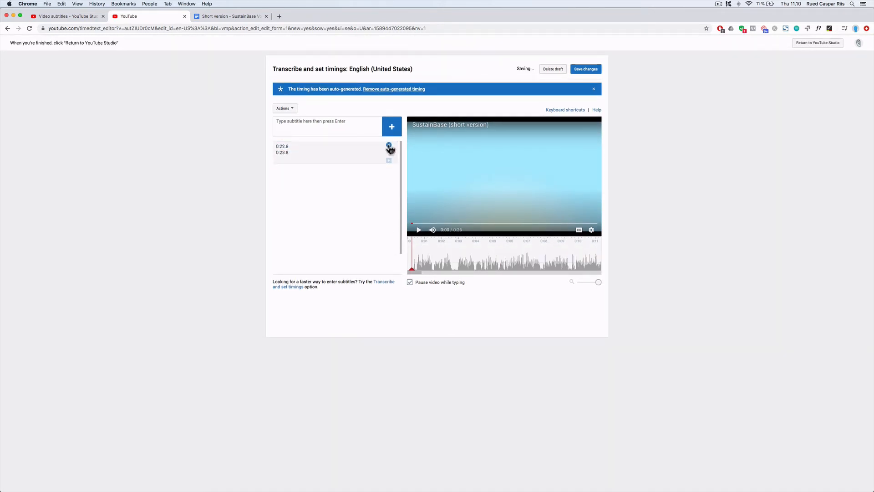
{"action": "left_click", "coordinate": [389, 161]}
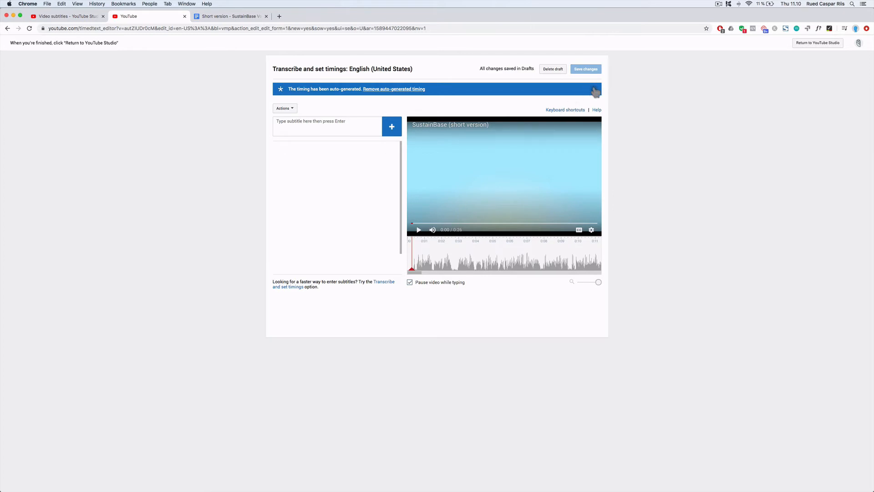
{"action": "left_click", "coordinate": [594, 90]}
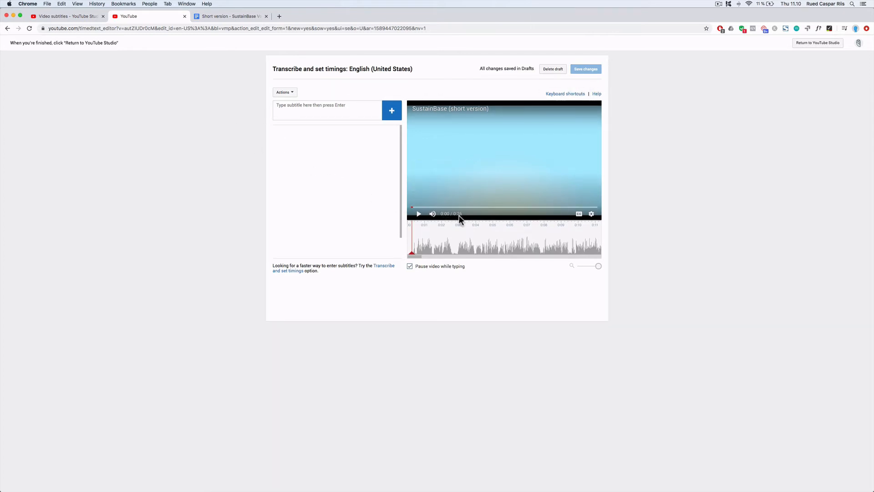
{"action": "left_click", "coordinate": [326, 110]}
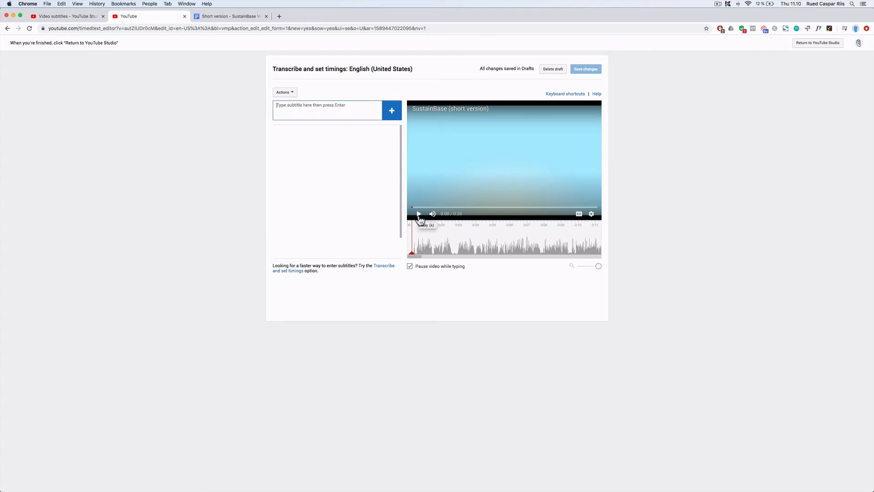
Enter the first caption 'Innovation is required.' and drag its start to 0:00.3
{"action": "left_click", "coordinate": [418, 214]}
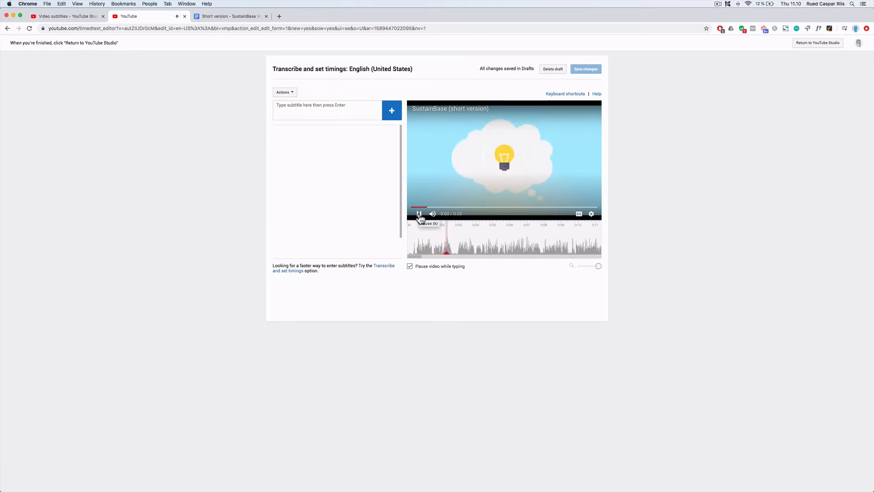
{"action": "left_click", "coordinate": [419, 214]}
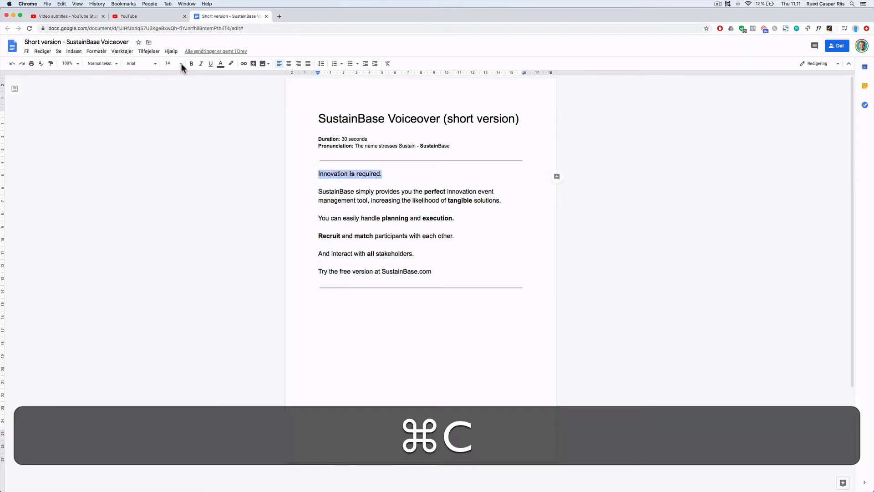
{"action": "type", "text": "Innovation is required."}
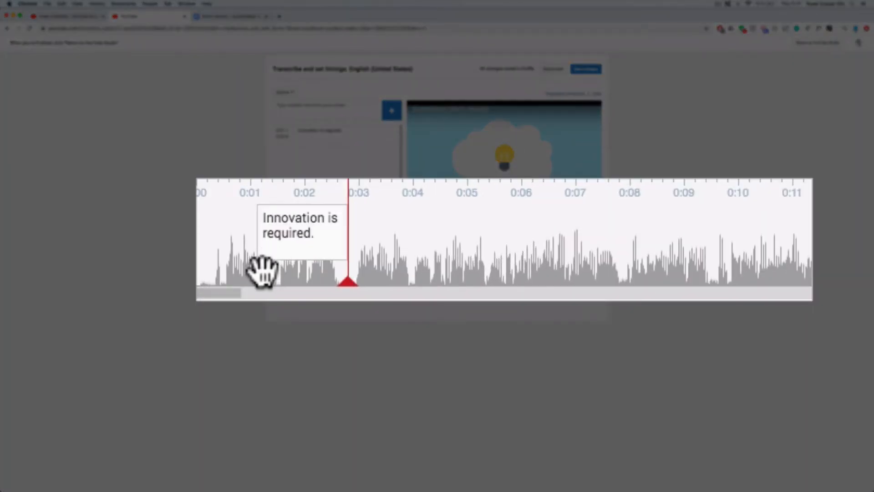
{"action": "mouse_move", "coordinate": [267, 276]}
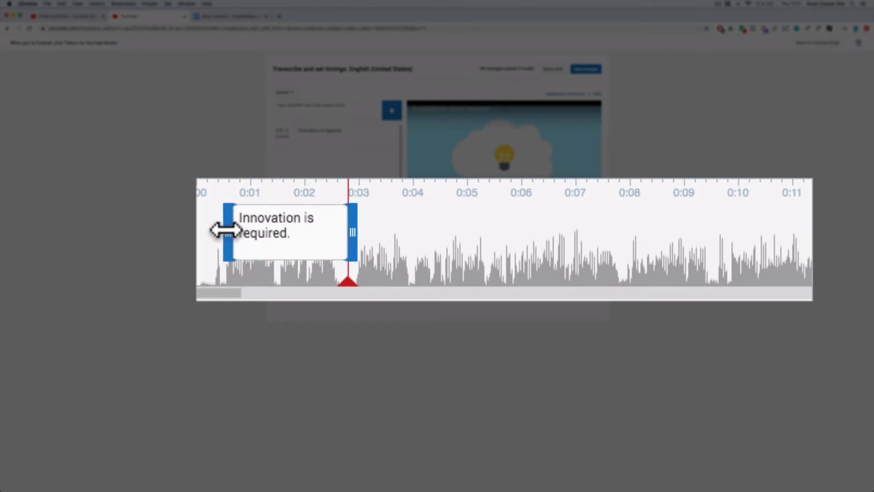
{"action": "left_click_drag", "start_coordinate": [228, 231], "coordinate": [209, 231]}
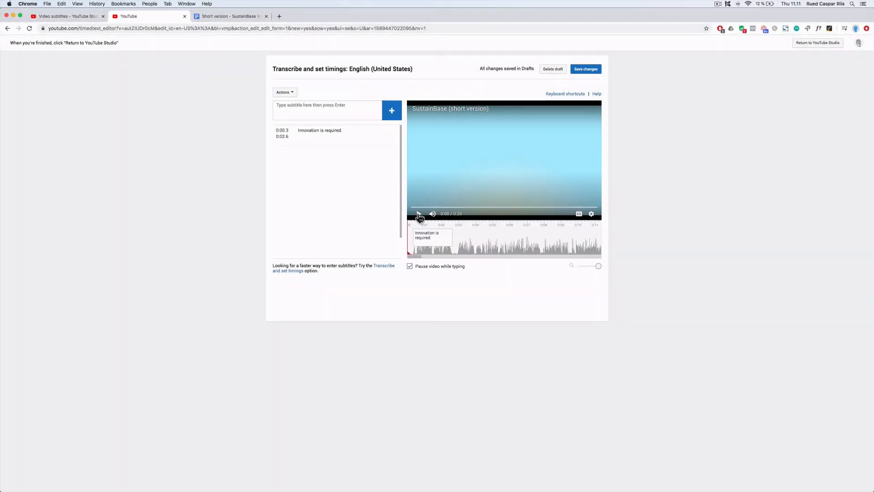
Preview the first caption, pausing at four seconds and stepping back to about three seconds
{"action": "left_click", "coordinate": [418, 216]}
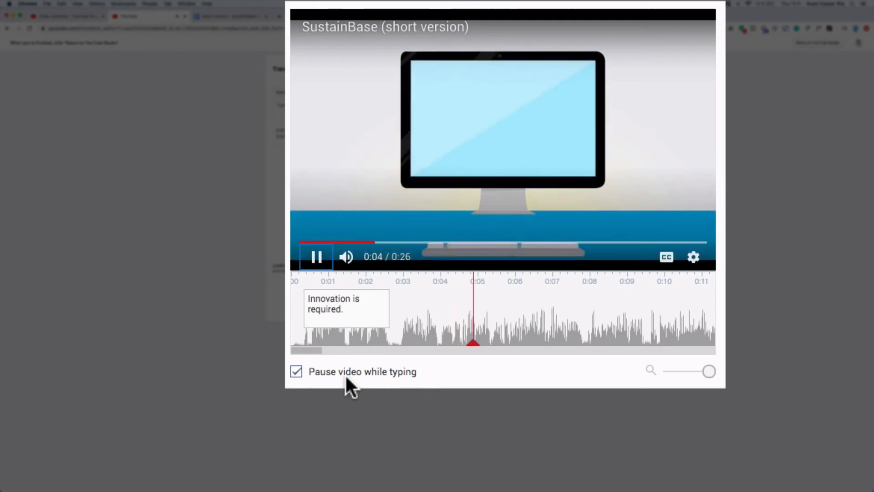
{"action": "left_click", "coordinate": [402, 349]}
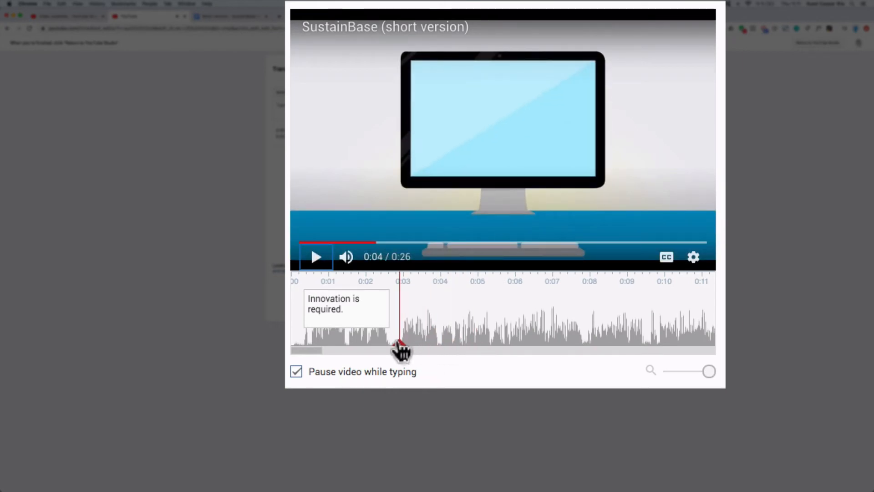
{"action": "left_click", "coordinate": [315, 257]}
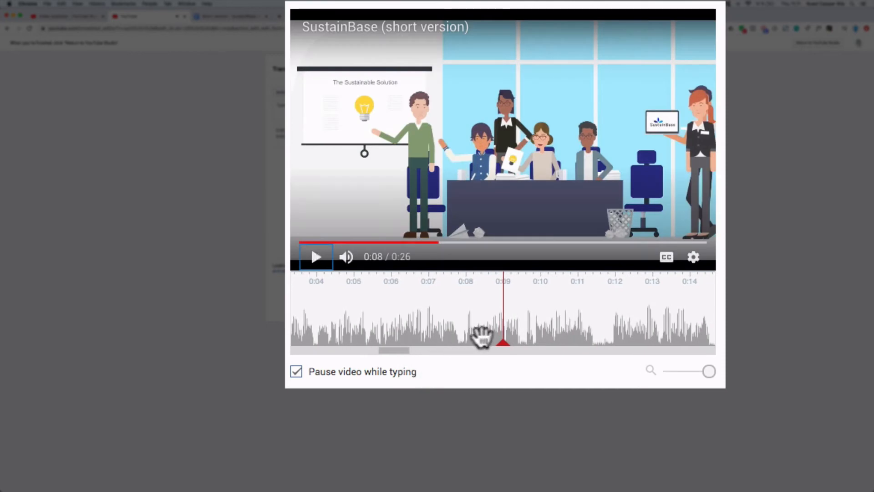
Add the copied 'SustainBase simply provides you the perfect innovation event management tool,' as the second caption near 0:02.9–0:07.8 and preview it
{"action": "left_click_drag", "start_coordinate": [501, 338], "coordinate": [466, 350]}
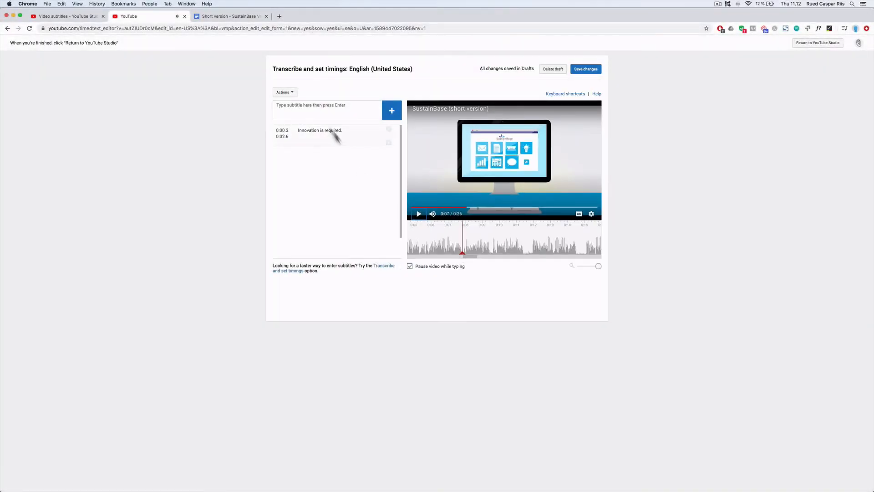
{"action": "left_click", "coordinate": [230, 16]}
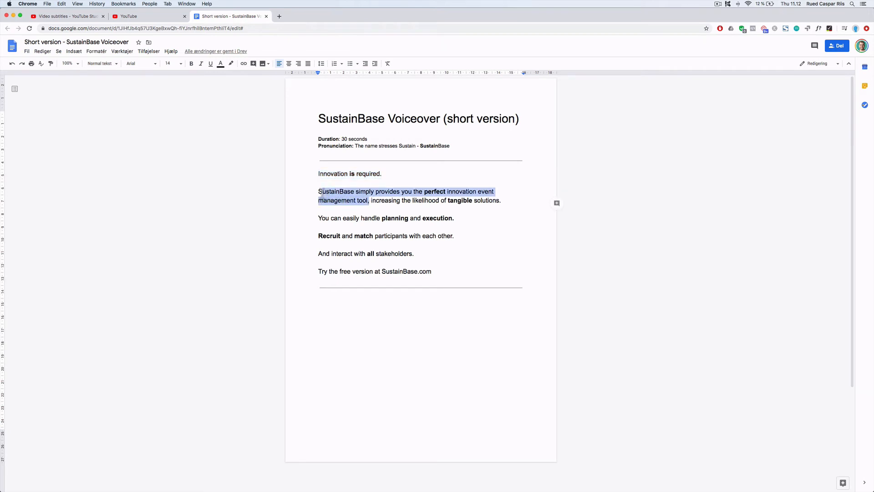
{"action": "key", "text": "cmd+c"}
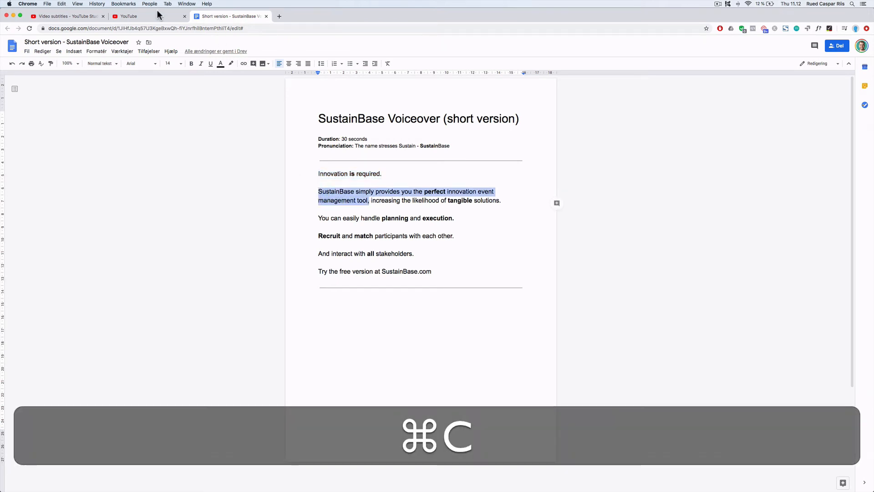
{"action": "left_click", "coordinate": [129, 17]}
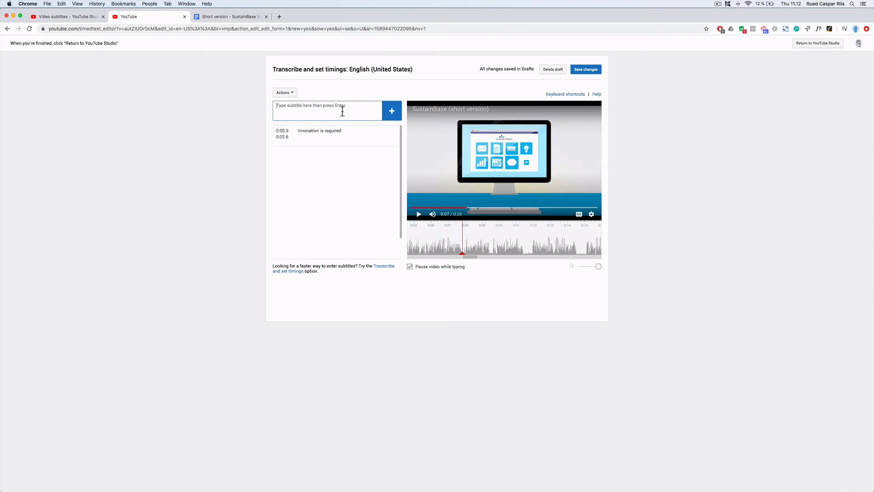
{"action": "left_click", "coordinate": [391, 111]}
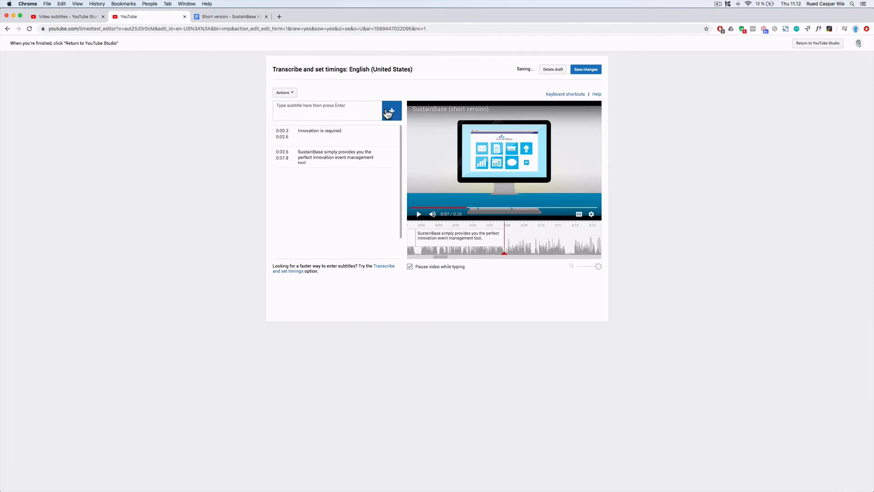
{"action": "left_click", "coordinate": [419, 214]}
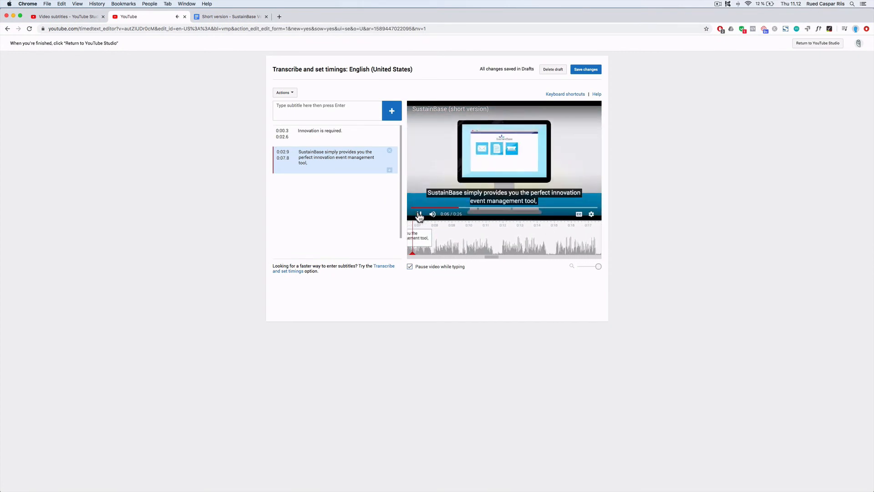
{"action": "left_click", "coordinate": [418, 217]}
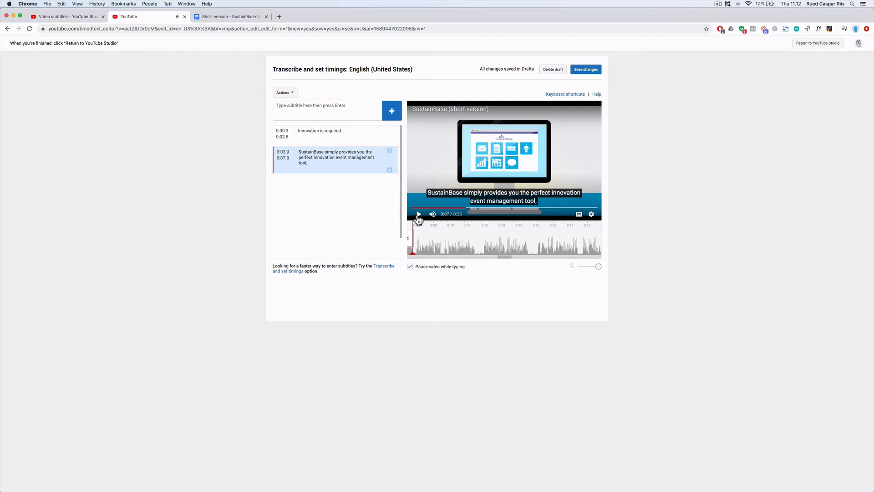
{"action": "left_click", "coordinate": [418, 214]}
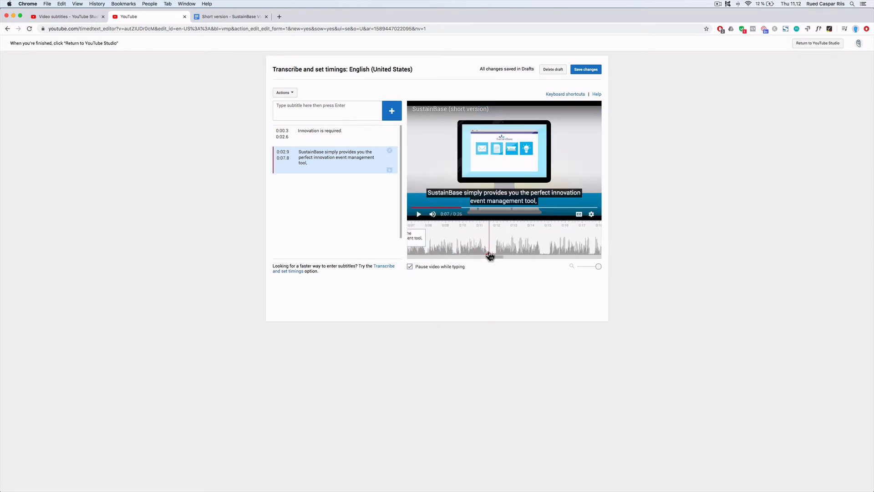
Add captions 'increasing the likelihood of tangible solutions.' and 'You can easily handle planning and execution.' from the script
{"action": "left_click", "coordinate": [231, 17]}
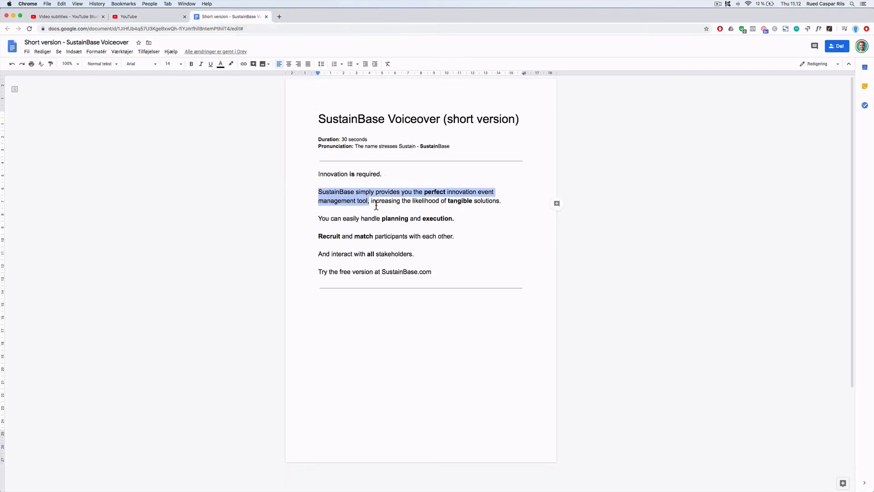
{"action": "left_click_drag", "start_coordinate": [370, 201], "coordinate": [501, 201]}
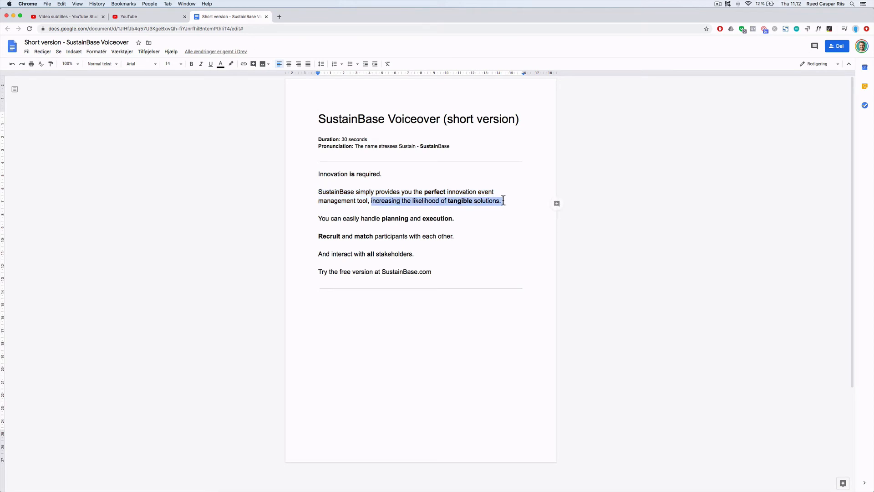
{"action": "left_click", "coordinate": [149, 17]}
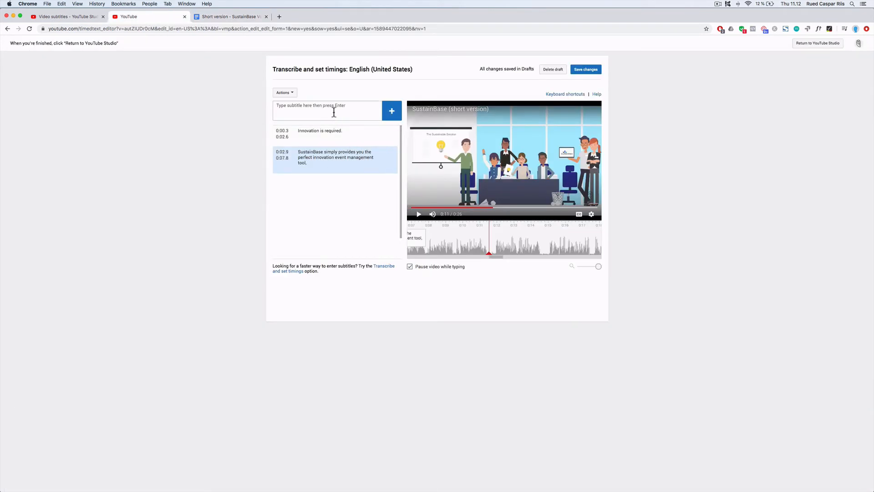
{"action": "key", "text": "Enter"}
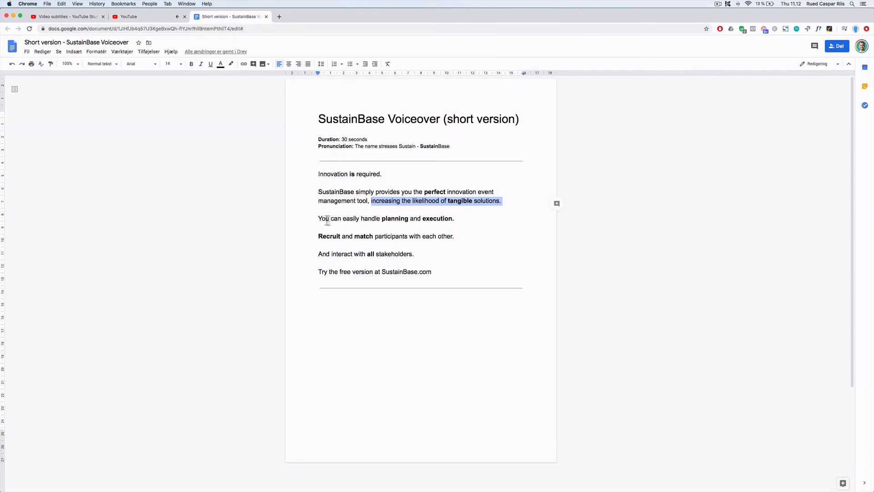
{"action": "key", "text": "cmd+c"}
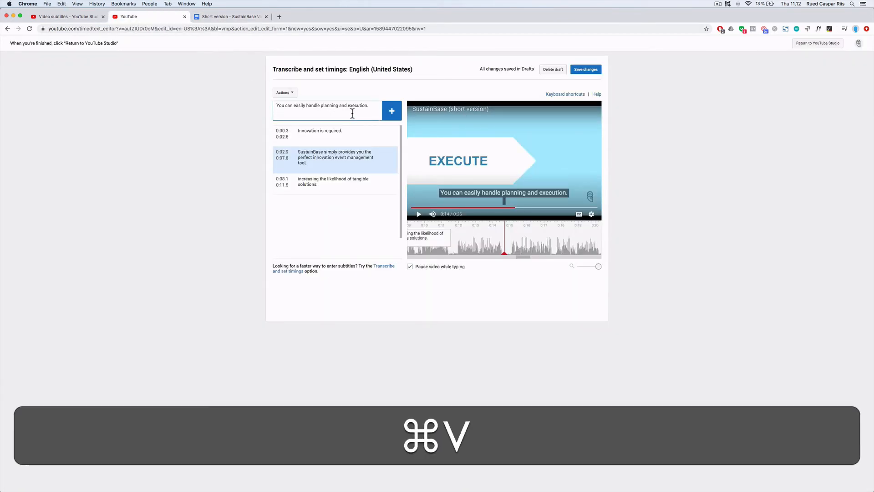
{"action": "left_click", "coordinate": [391, 110]}
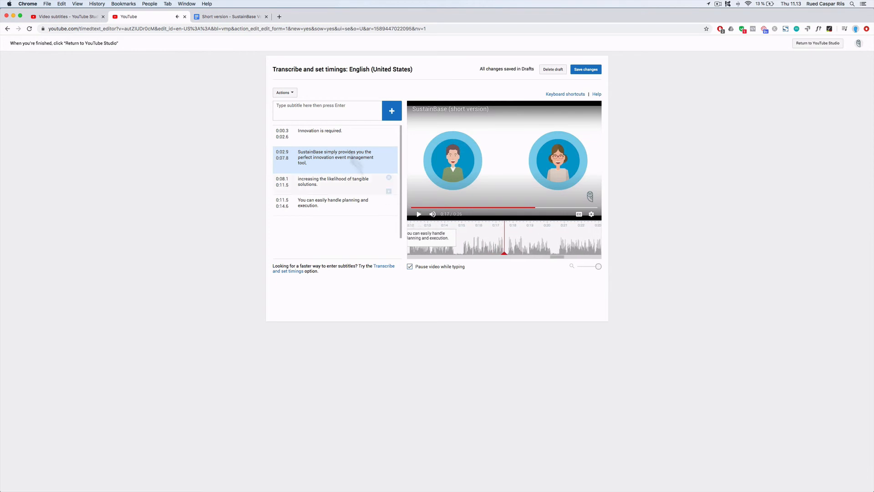
Add captions 'Recruit and match participants with each other.' and 'And interact with all stakeholders.' from the script
{"action": "left_click", "coordinate": [229, 16]}
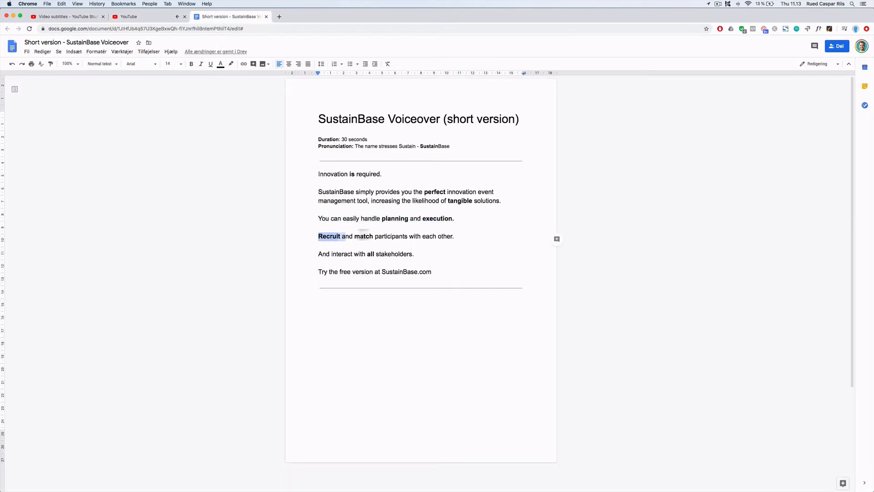
{"action": "key", "text": "cmd+c"}
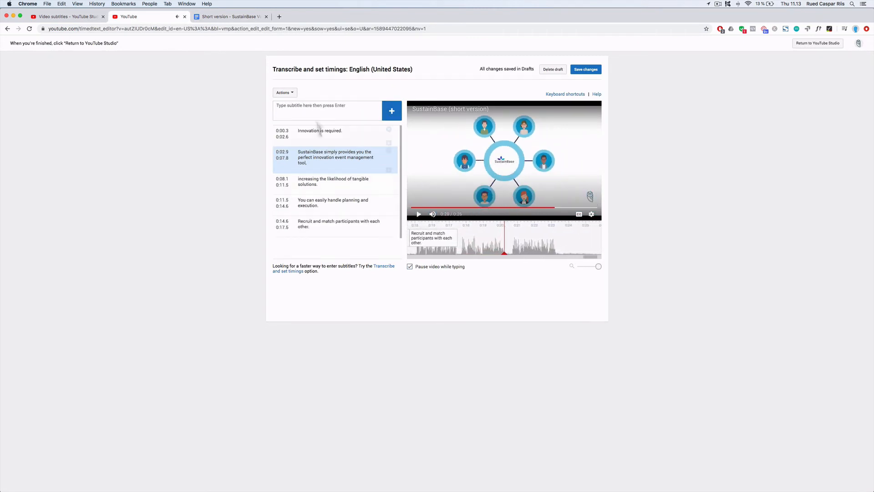
{"action": "left_click", "coordinate": [229, 16]}
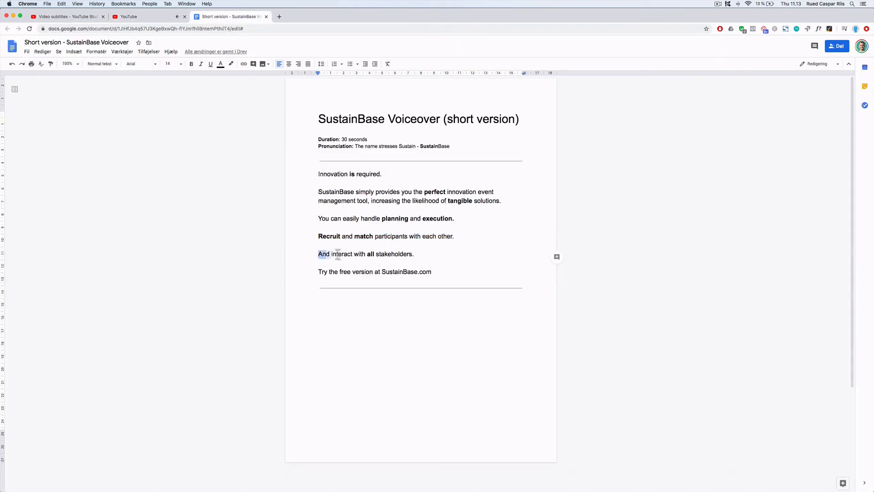
{"action": "key", "text": "cmd+c"}
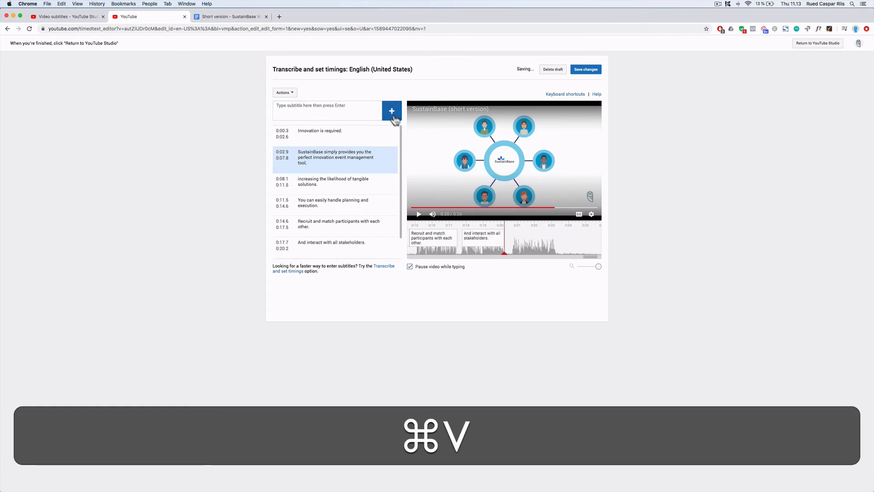
{"action": "left_click", "coordinate": [418, 214]}
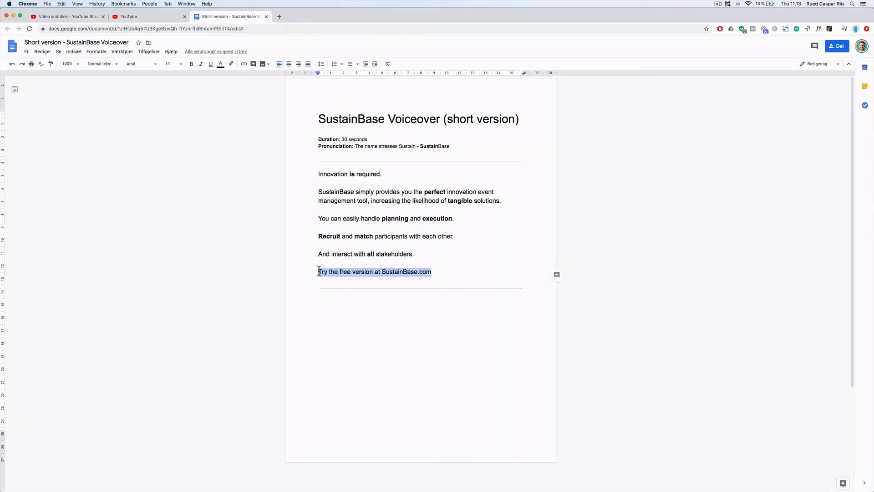
Paste the closing free-version sentence as the last caption
{"action": "key", "text": "cmd+v"}
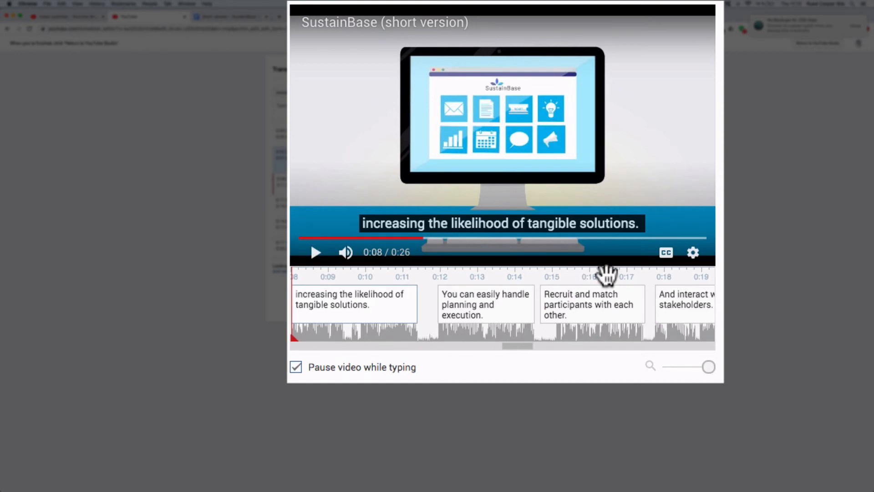
{"action": "left_click", "coordinate": [590, 304]}
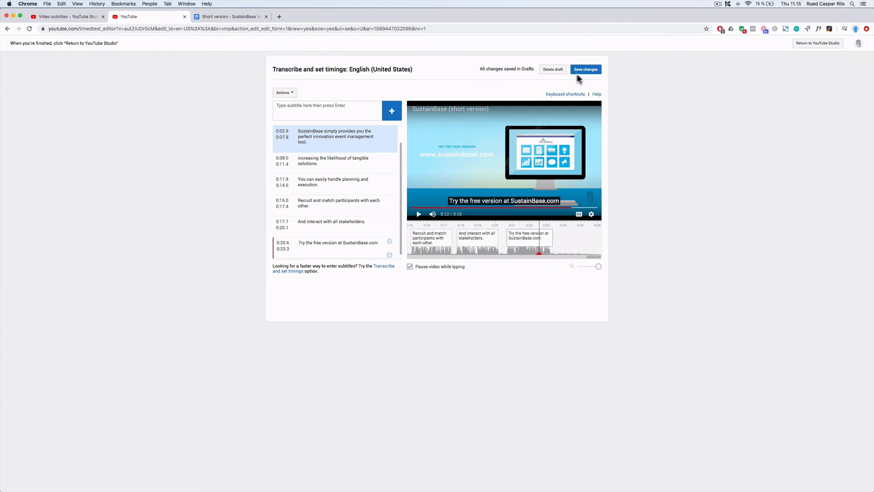
Publish the finished English (United States) subtitles and reopen the published track for download
{"action": "left_click", "coordinate": [585, 69]}
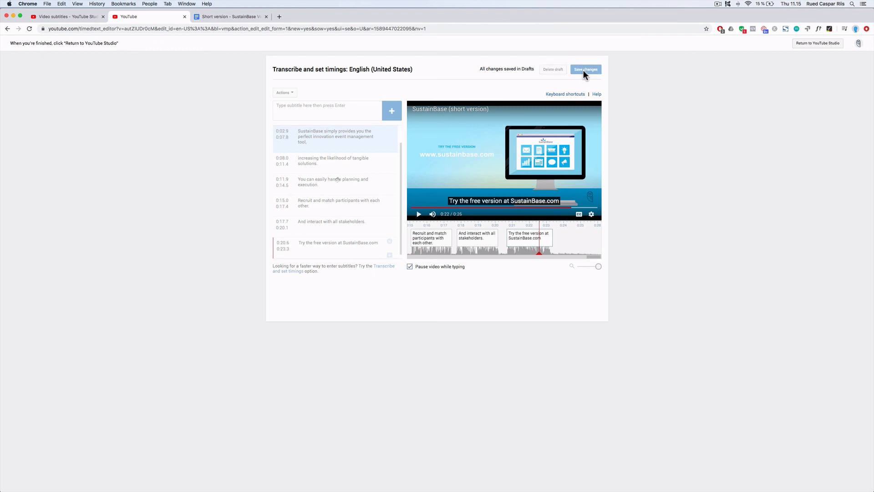
{"action": "left_click", "coordinate": [584, 69]}
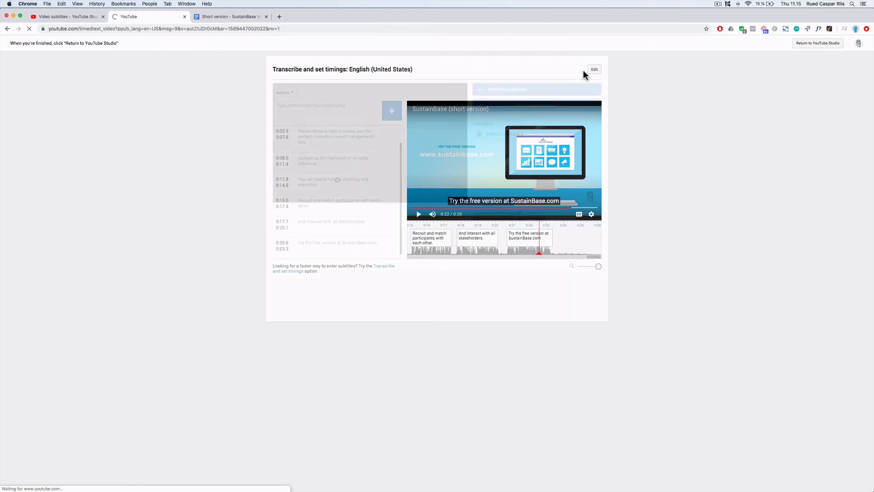
{"action": "left_click", "coordinate": [593, 69]}
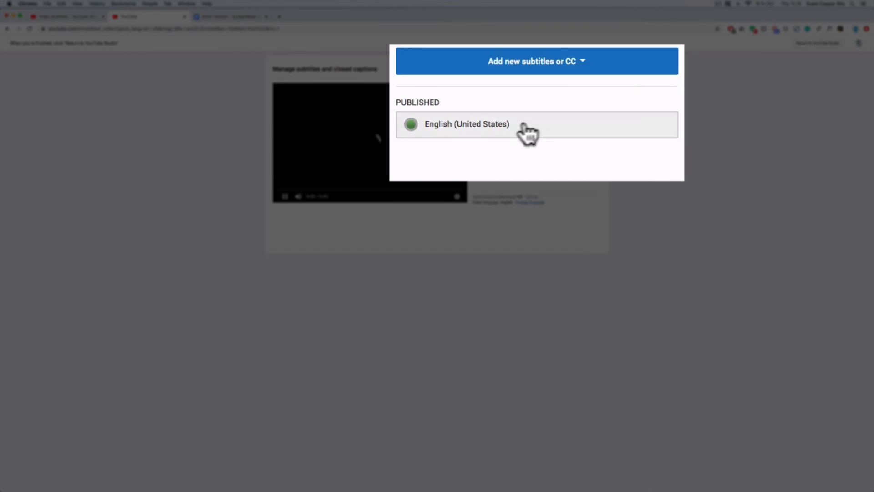
{"action": "left_click", "coordinate": [467, 124]}
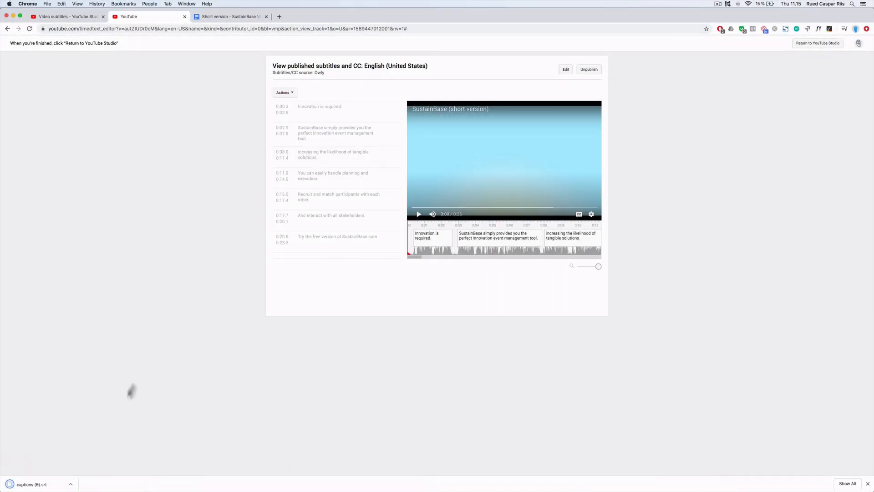
Open the downloaded captions (6).srt file from Chrome's download bar into TextEdit
{"action": "left_click", "coordinate": [31, 484]}
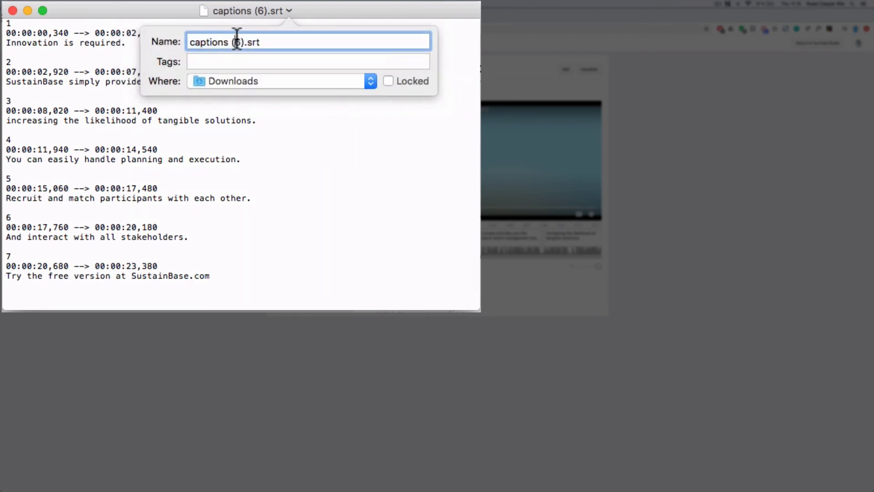
Rename the TextEdit captions file to sustainbase.en_US.srt
{"action": "double_click", "coordinate": [214, 42]}
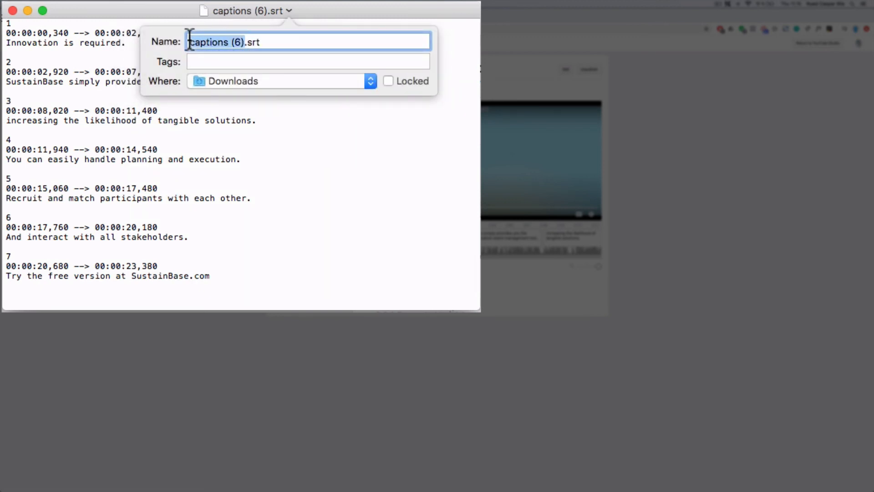
{"action": "type", "text": "sustainba.srt"}
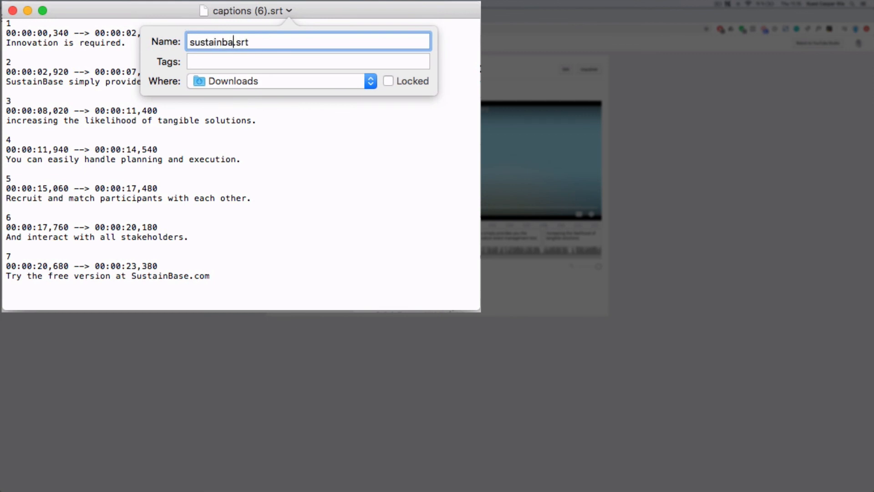
{"action": "type", "text": "se.en_US"}
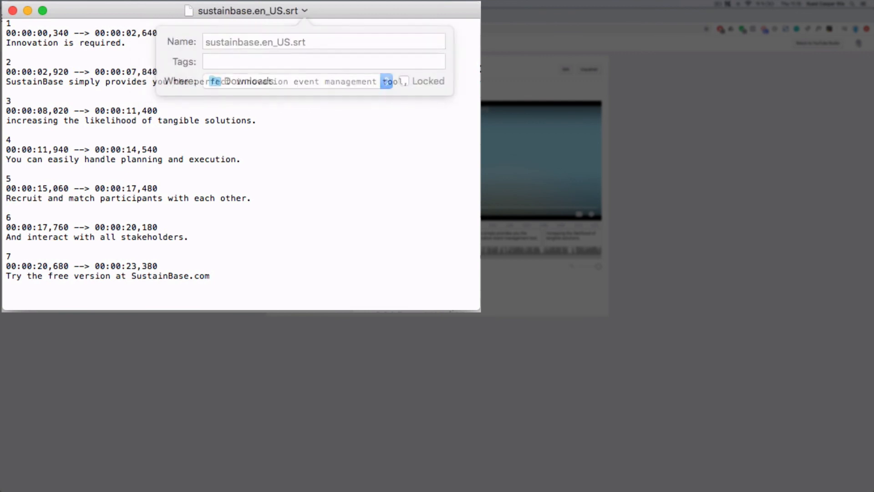
{"action": "left_click", "coordinate": [263, 45]}
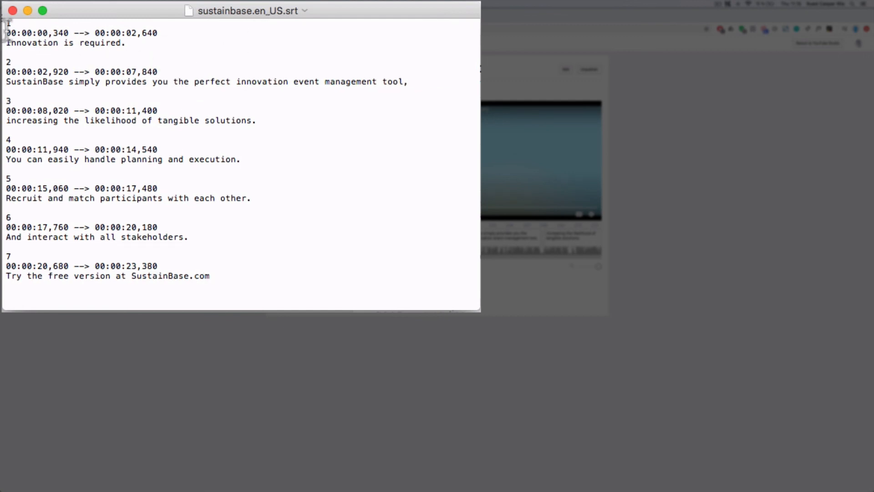
Check the first subtitle's timing line and move the file window aside
{"action": "triple_click", "coordinate": [81, 32]}
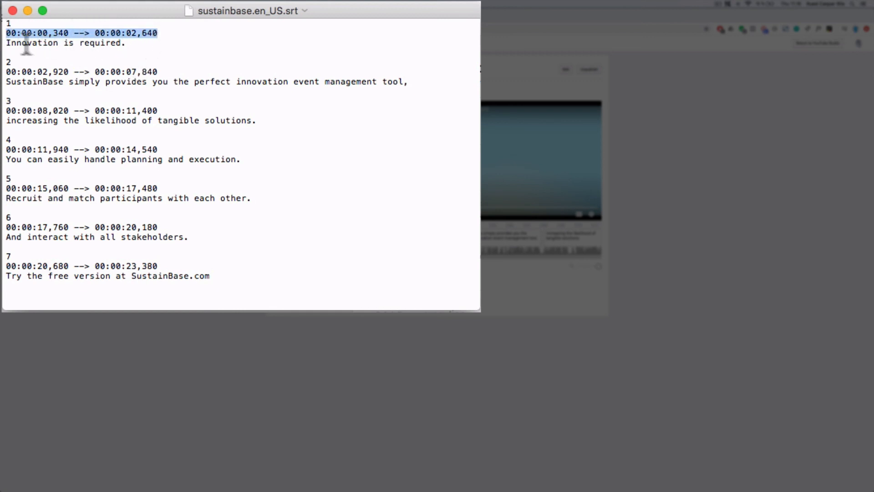
{"action": "left_click", "coordinate": [127, 43]}
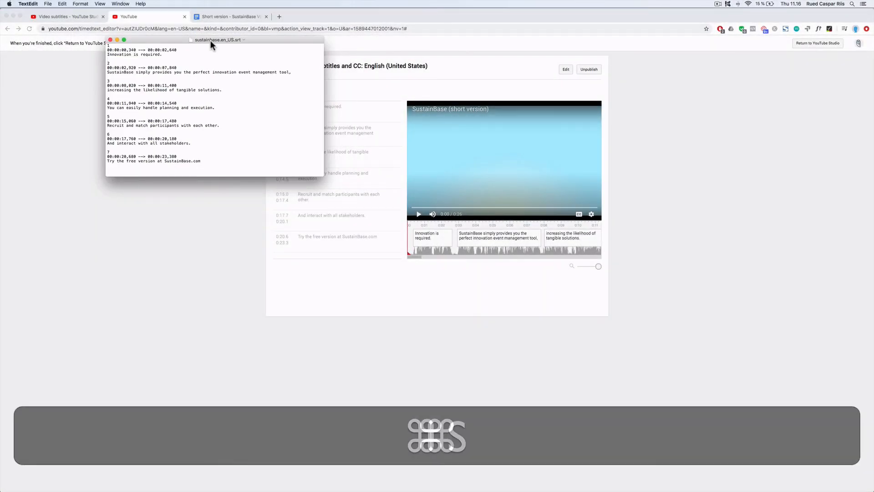
{"action": "left_click_drag", "start_coordinate": [211, 40], "coordinate": [131, 91]}
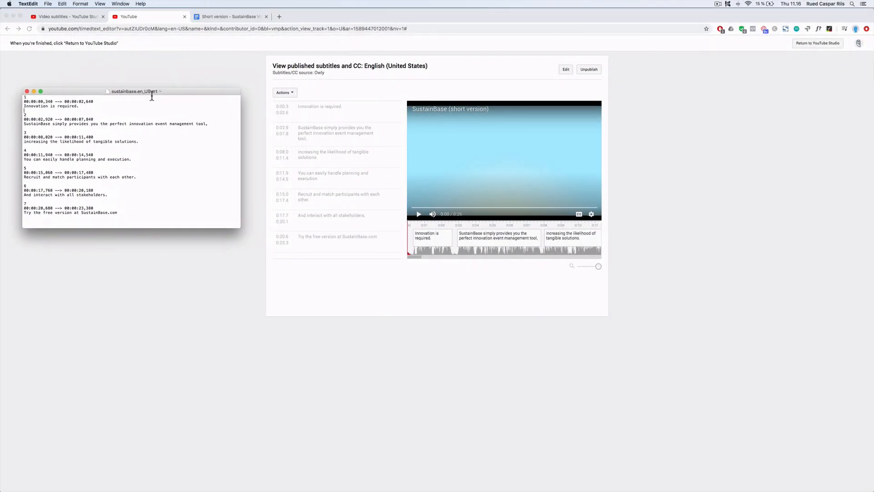